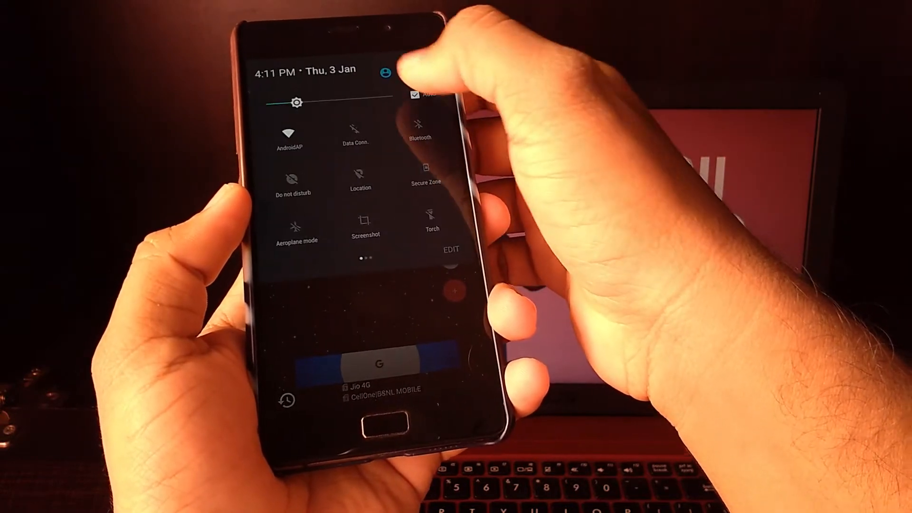
# Step: Navigate from the Settings gear through Security to the Smart Lock page
pyautogui.click(385, 71)
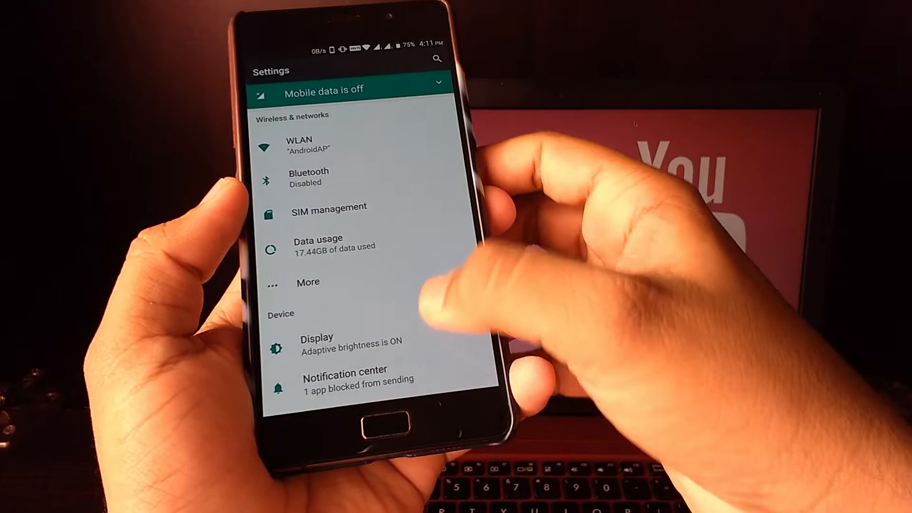
pyautogui.scroll(-3)
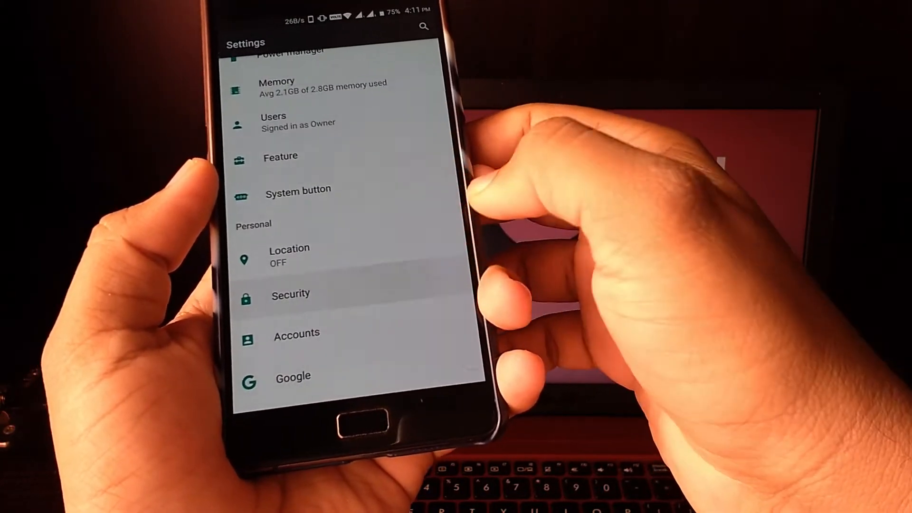
pyautogui.click(291, 295)
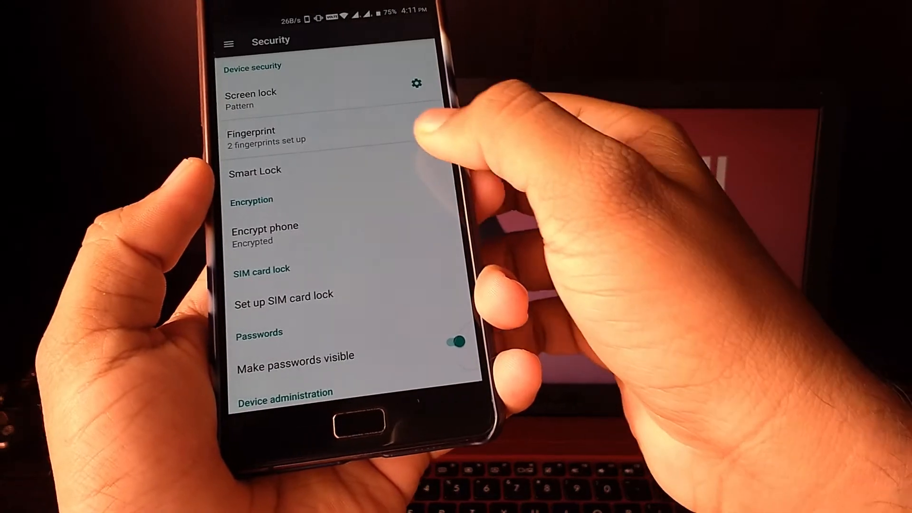
pyautogui.click(254, 170)
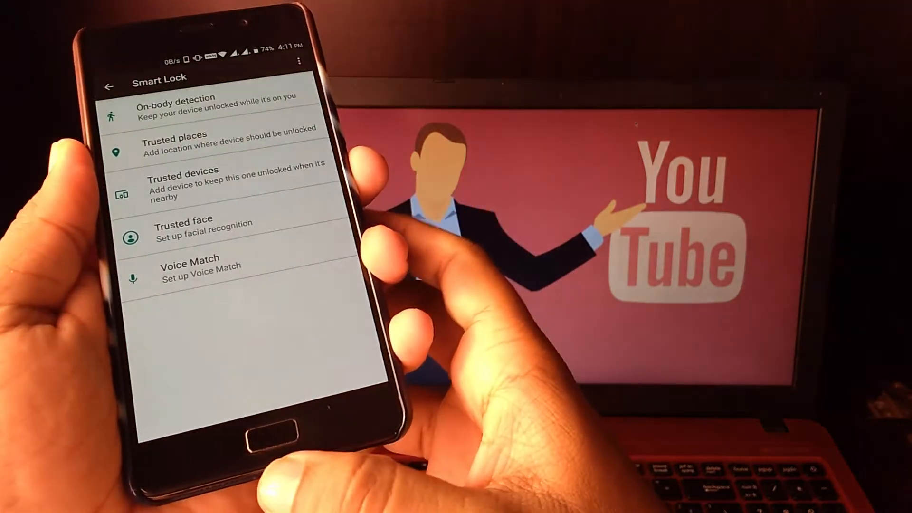
pyautogui.click(174, 140)
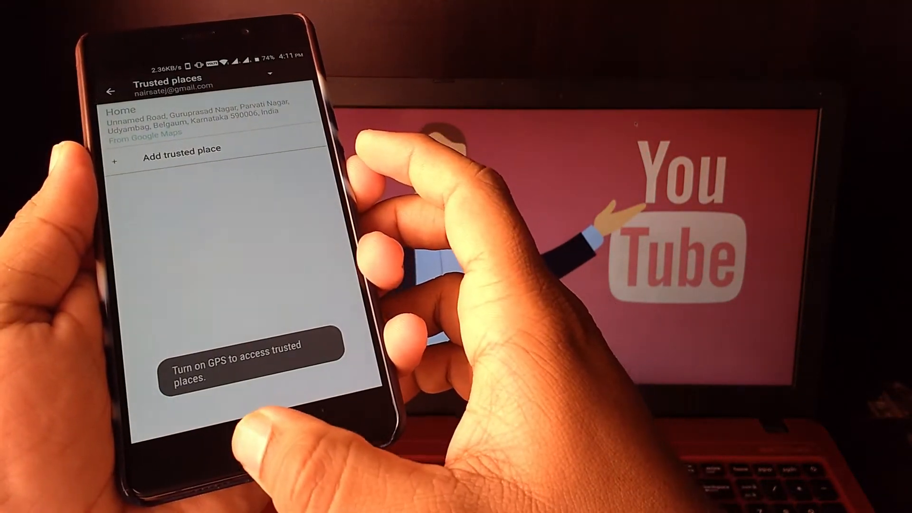
pyautogui.click(109, 91)
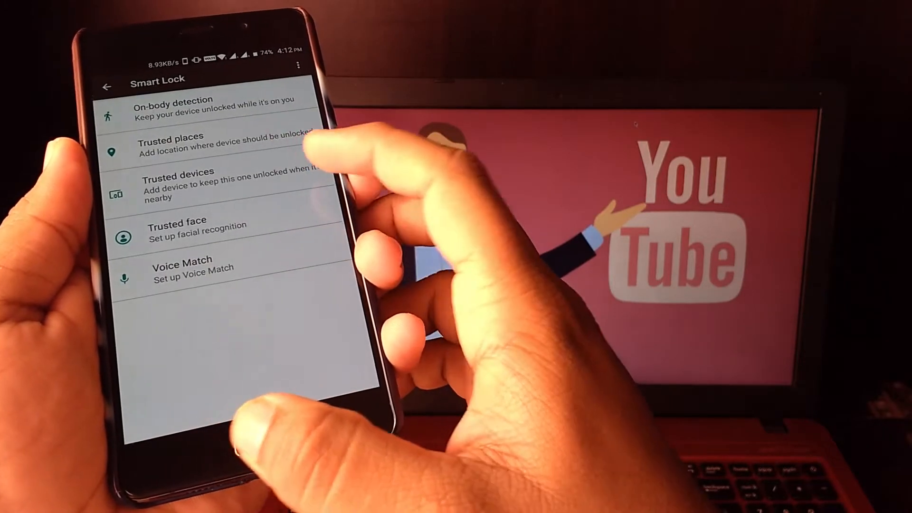
pyautogui.click(203, 183)
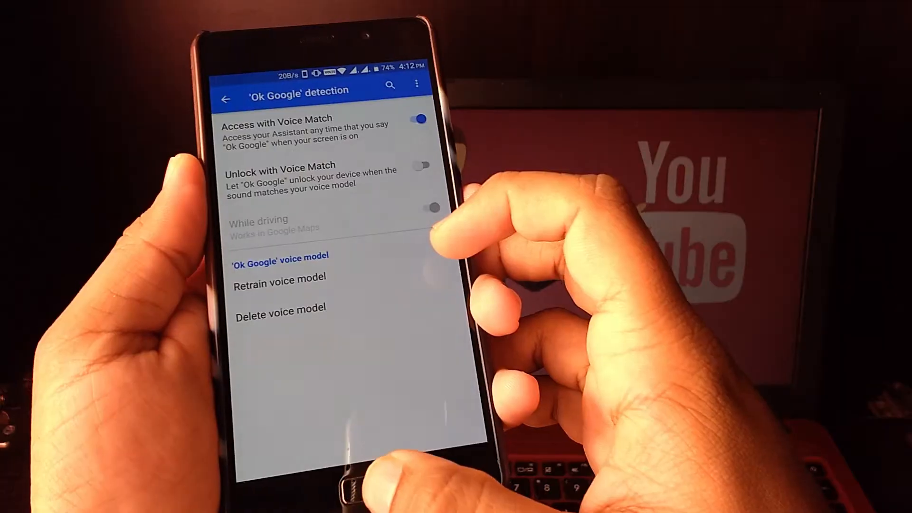
pyautogui.click(206, 83)
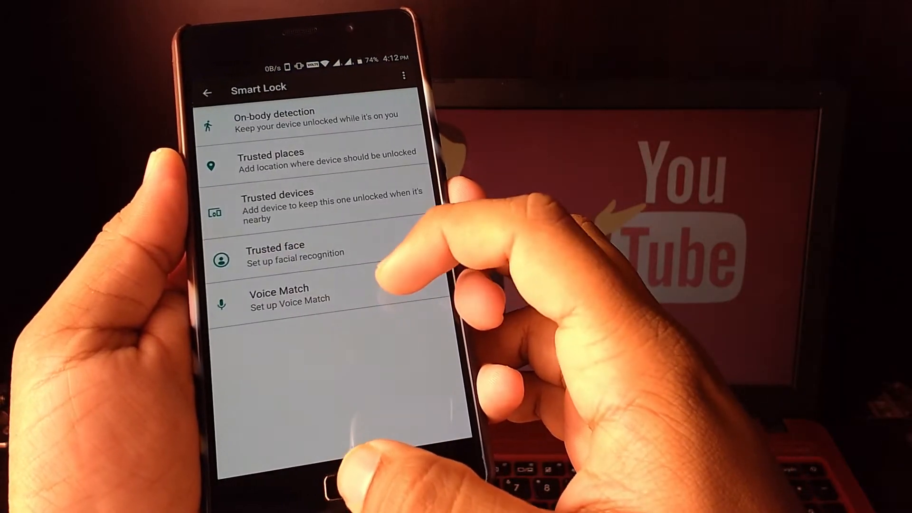
pyautogui.click(278, 293)
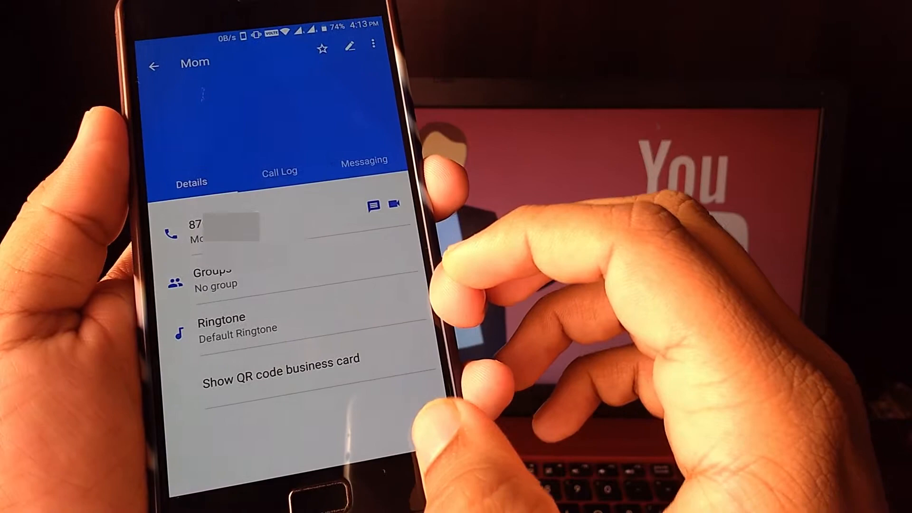
# Step: Place the contact's shortcut on the home screen via its three-dot menu
pyautogui.click(373, 45)
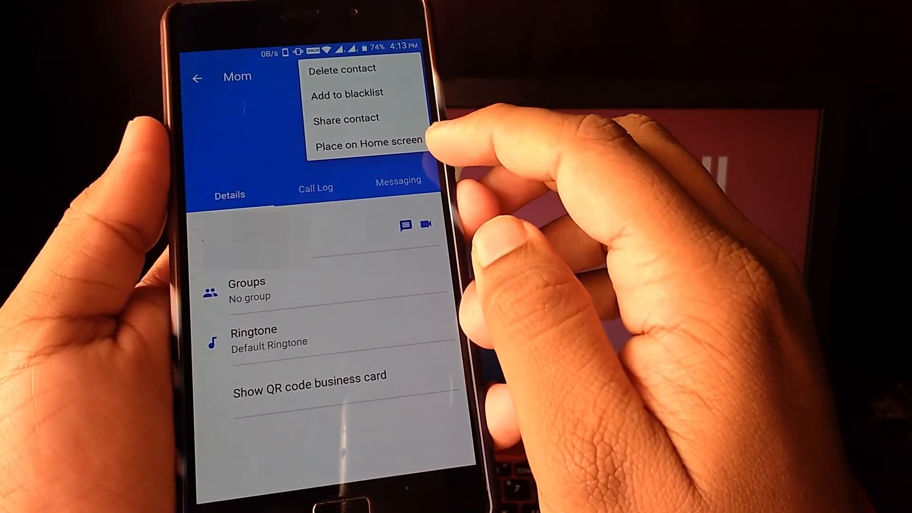
pyautogui.click(366, 145)
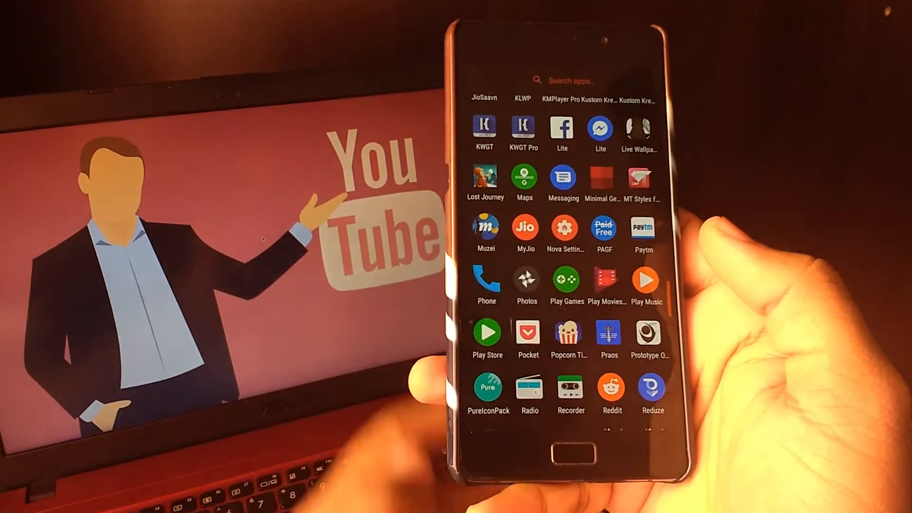
# Step: From the Phone dialer's speed dial settings, fill an empty slot with a contact
pyautogui.click(487, 282)
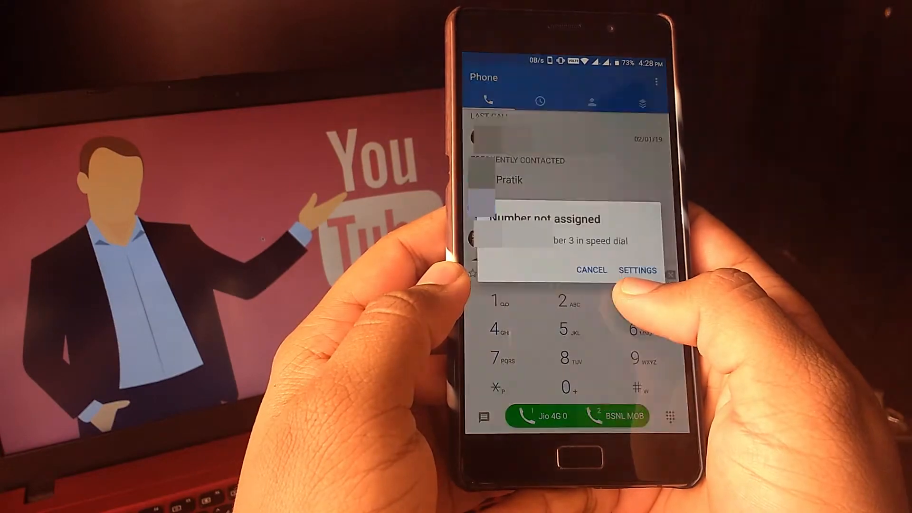
pyautogui.click(637, 269)
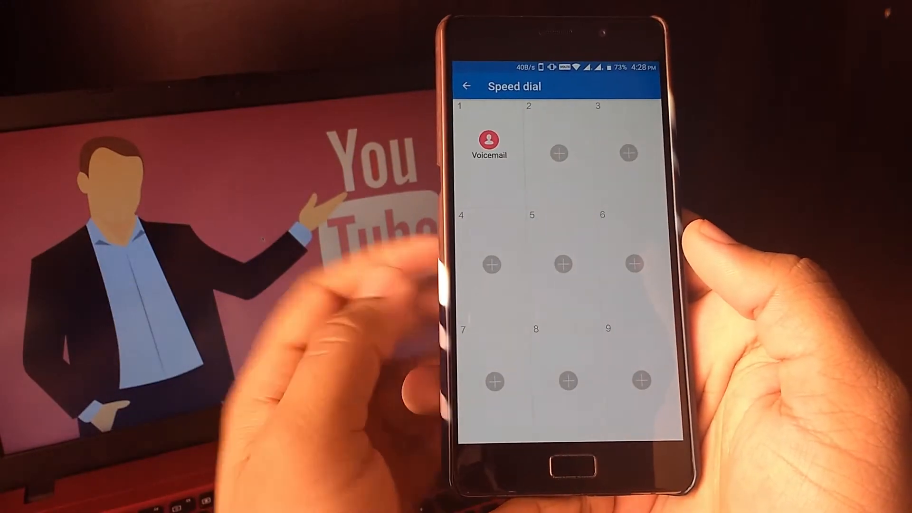
pyautogui.click(557, 153)
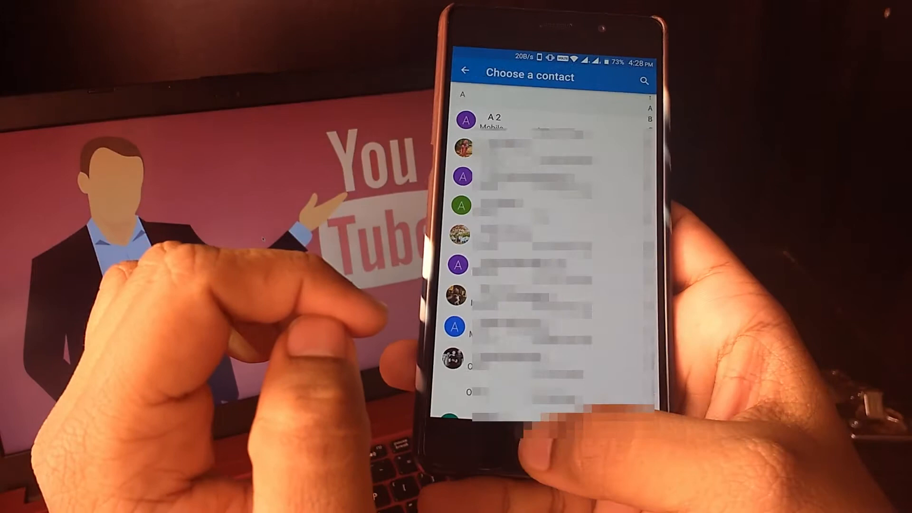
pyautogui.click(465, 71)
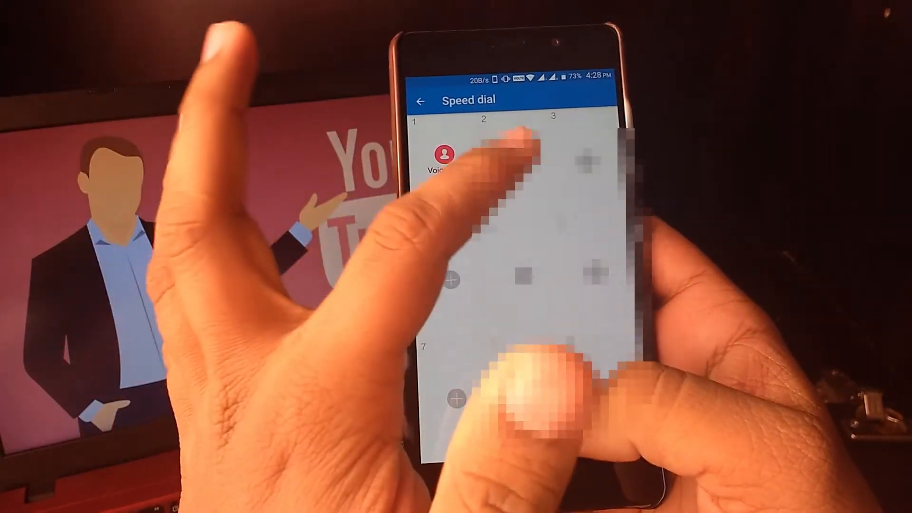
pyautogui.click(455, 280)
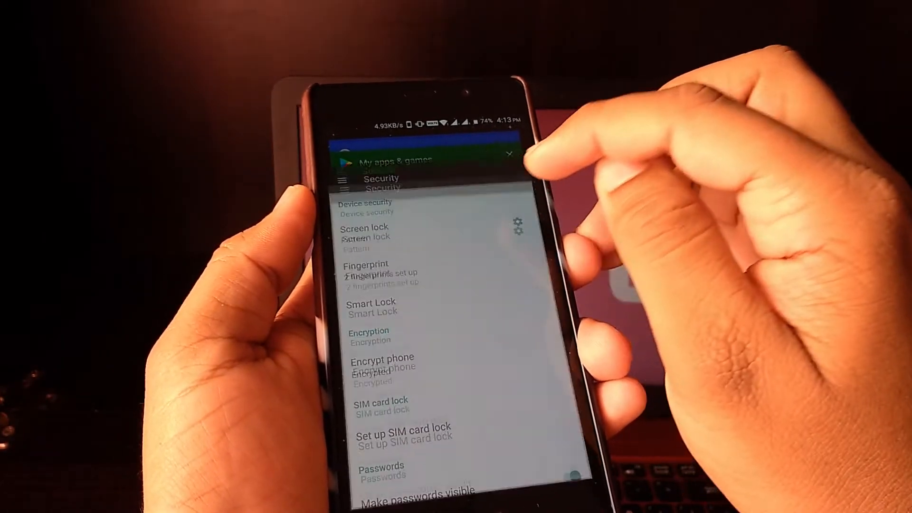
# Step: Lock the Settings card in recents, then clear all other recent apps
pyautogui.click(510, 154)
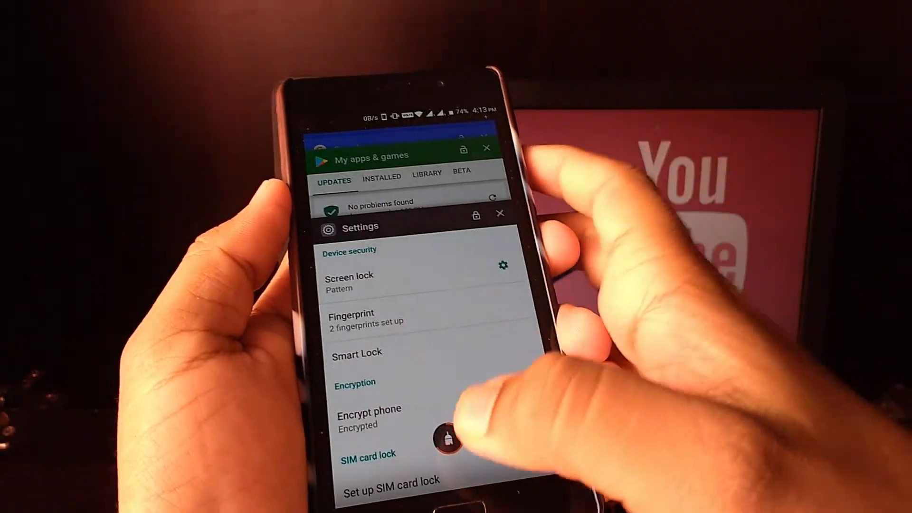
pyautogui.click(452, 437)
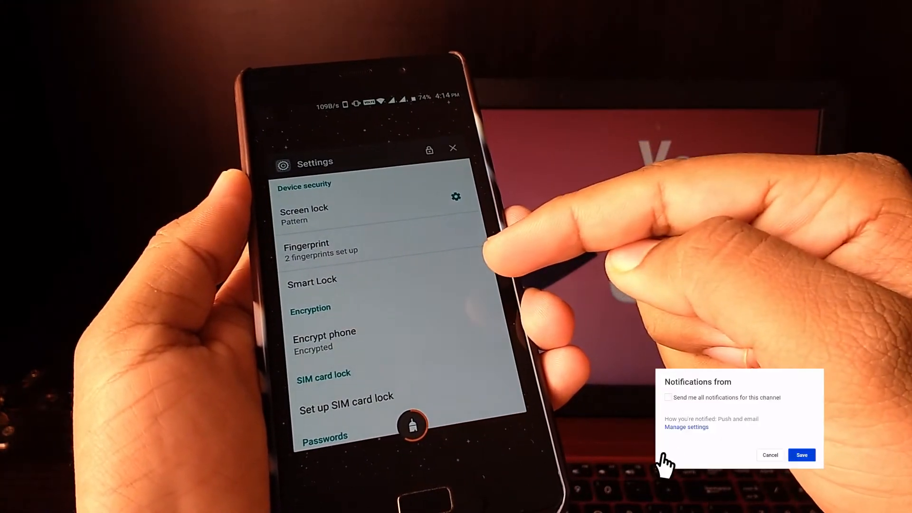
pyautogui.click(667, 397)
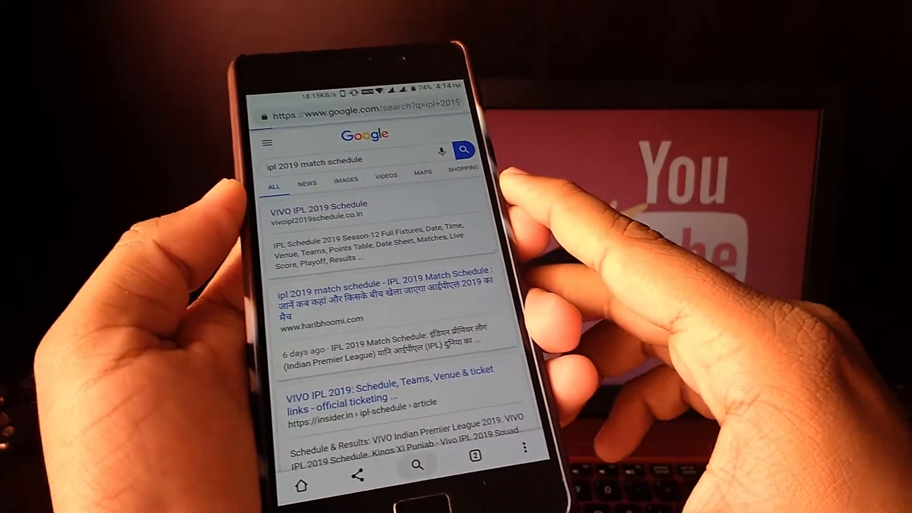
# Step: Open the VIVO IPL 2019 Schedule result and scroll to its fixtures table
pyautogui.click(319, 204)
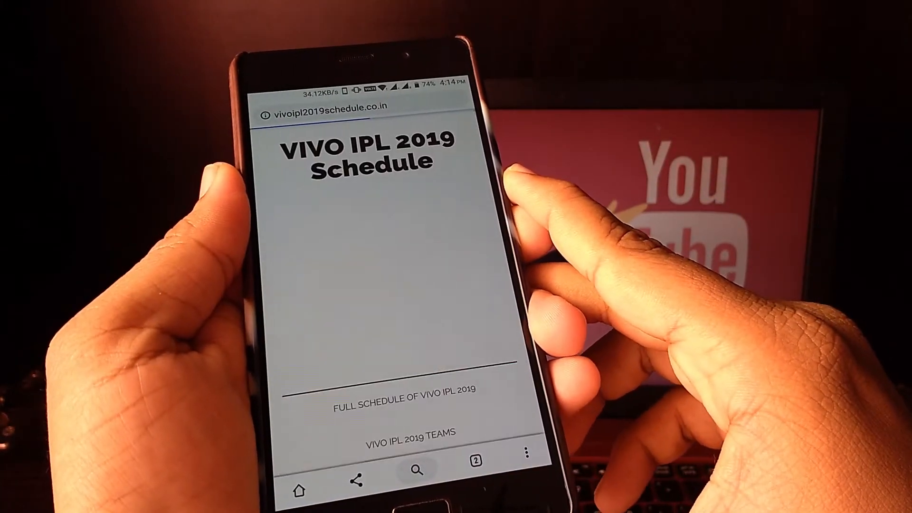
pyautogui.scroll(-3)
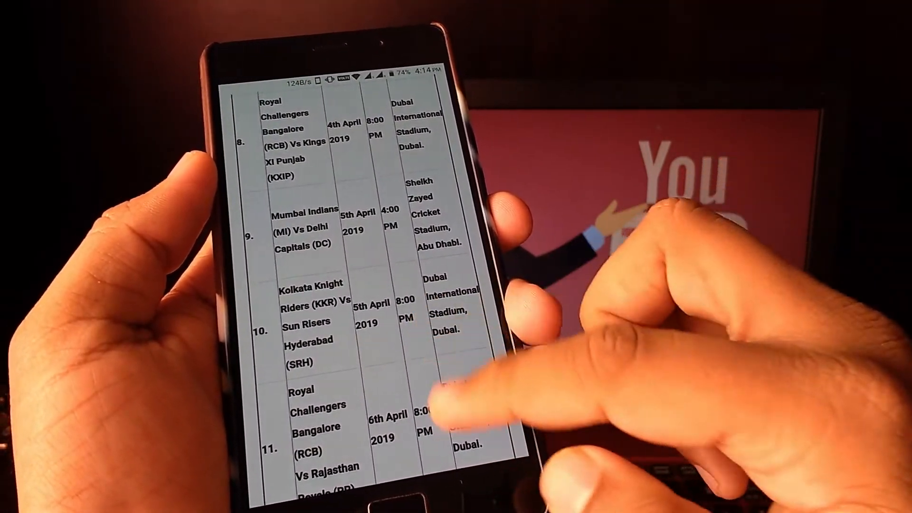
pyautogui.scroll(-3)
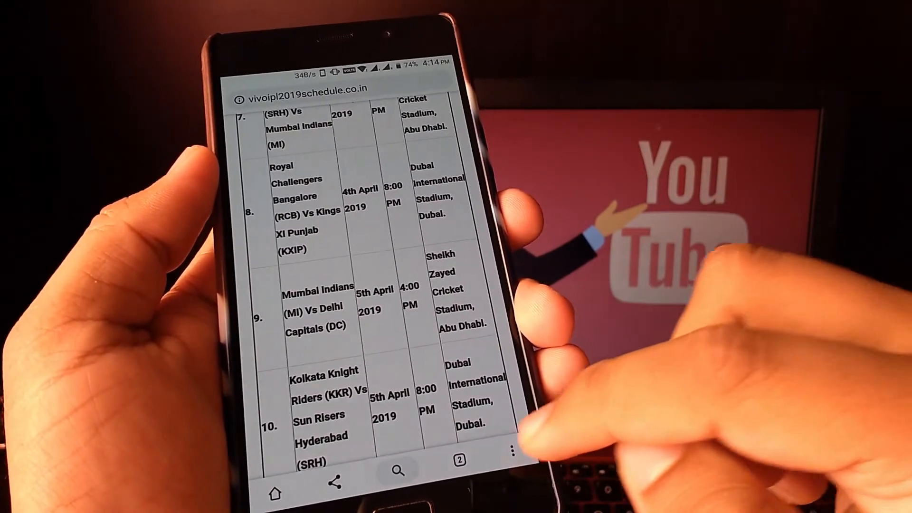
# Step: Share the IPL schedule page from Chrome's menu to the Print service
pyautogui.click(496, 451)
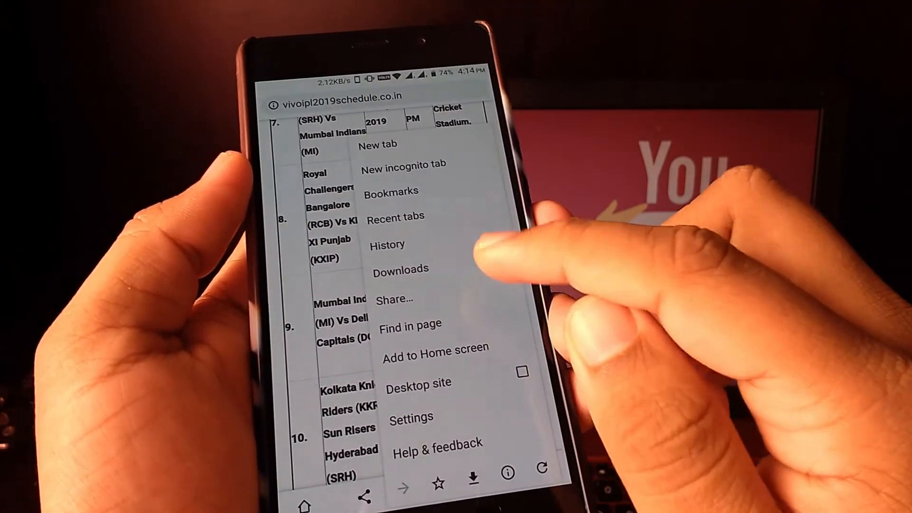
pyautogui.click(396, 300)
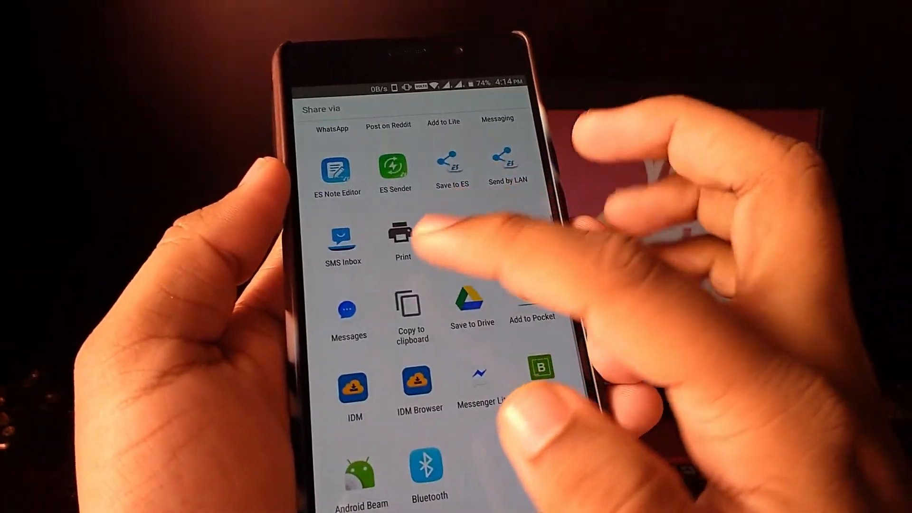
pyautogui.click(402, 236)
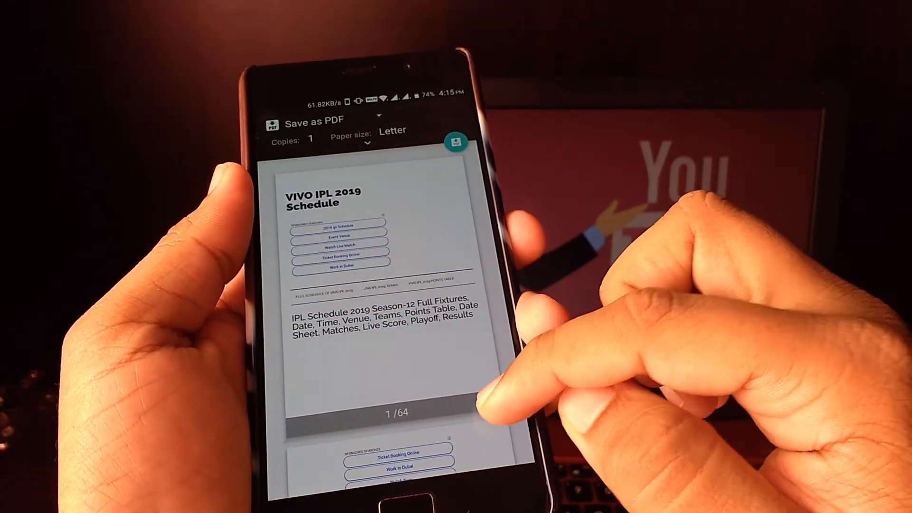
# Step: Review the print preview and save the schedule PDF to Downloads
pyautogui.scroll(-3)
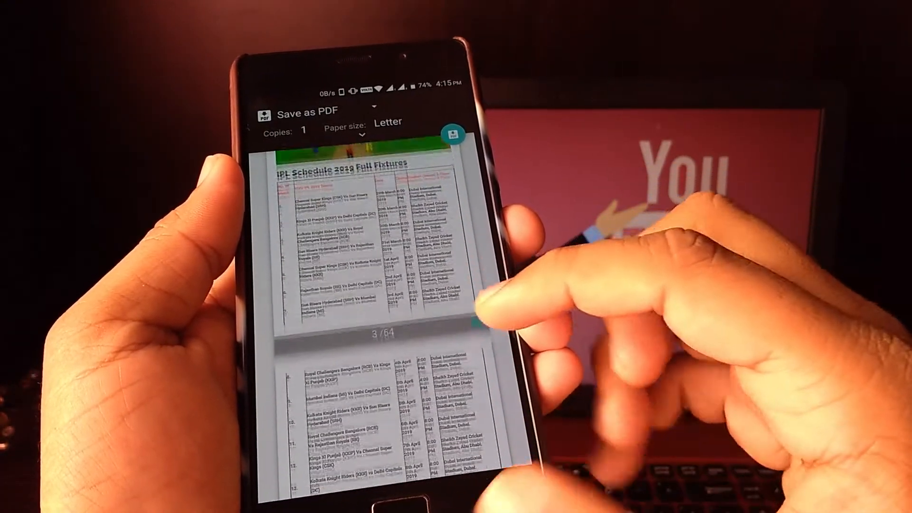
pyautogui.scroll(-3)
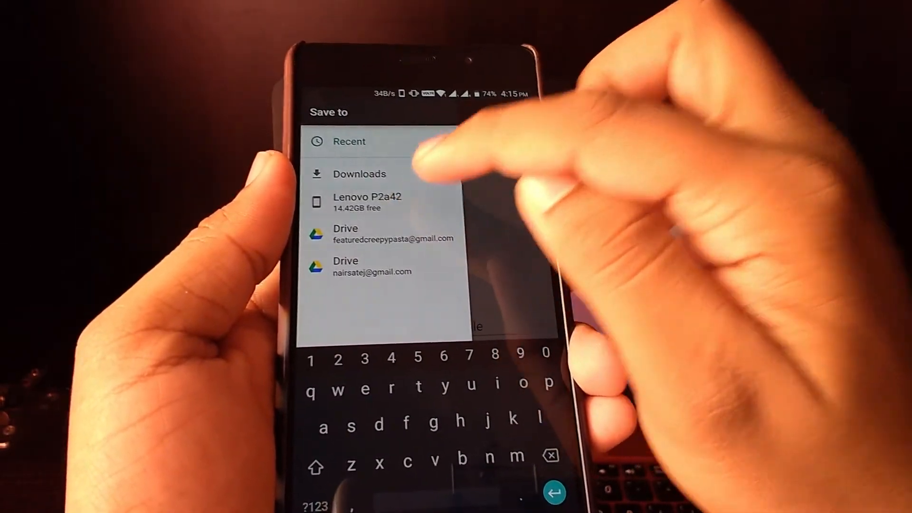
pyautogui.click(366, 201)
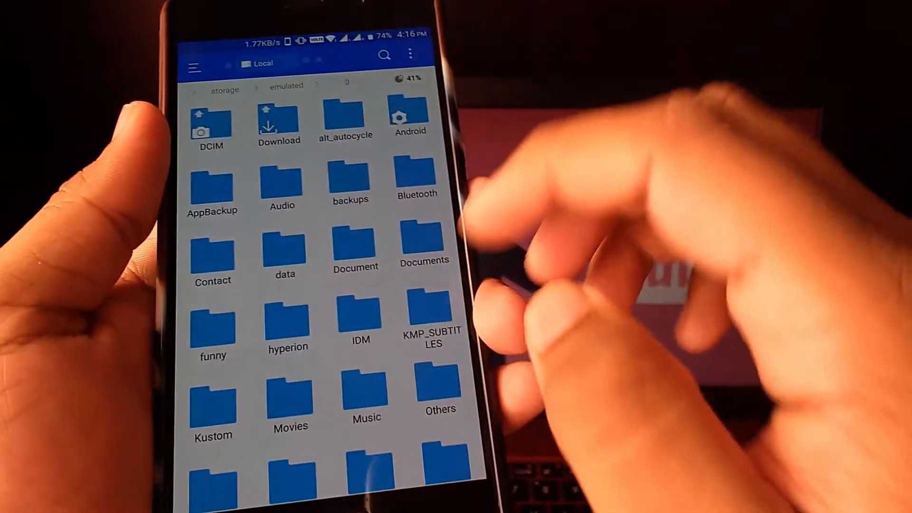
# Step: Scroll through the saved PDF's pages of match fixtures
pyautogui.scroll(-3)
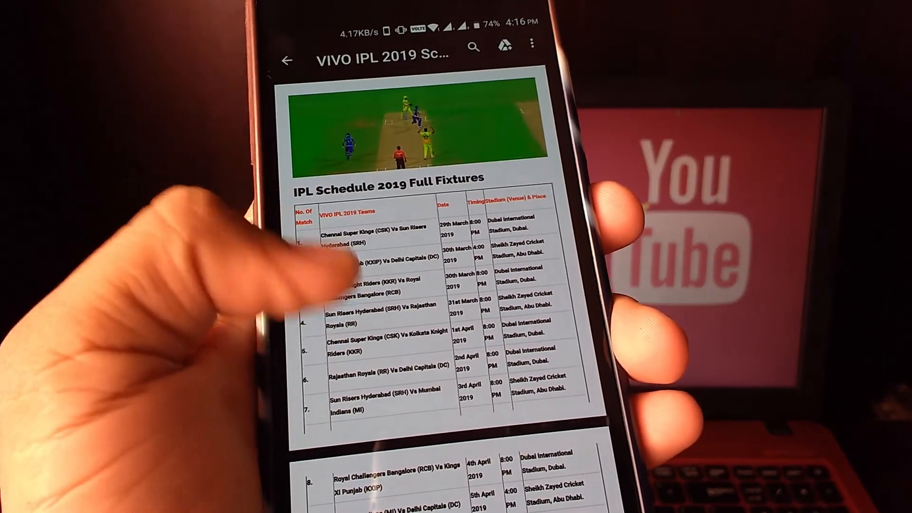
pyautogui.scroll(-3)
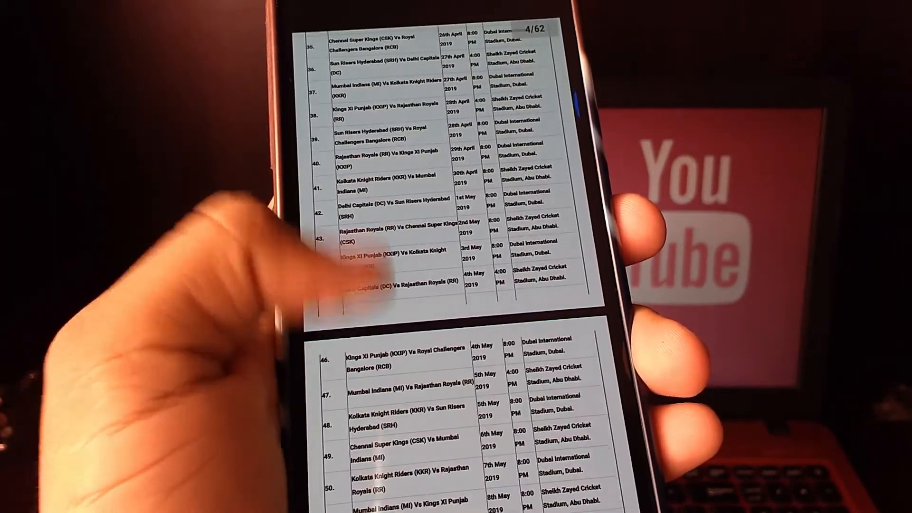
pyautogui.scroll(-3)
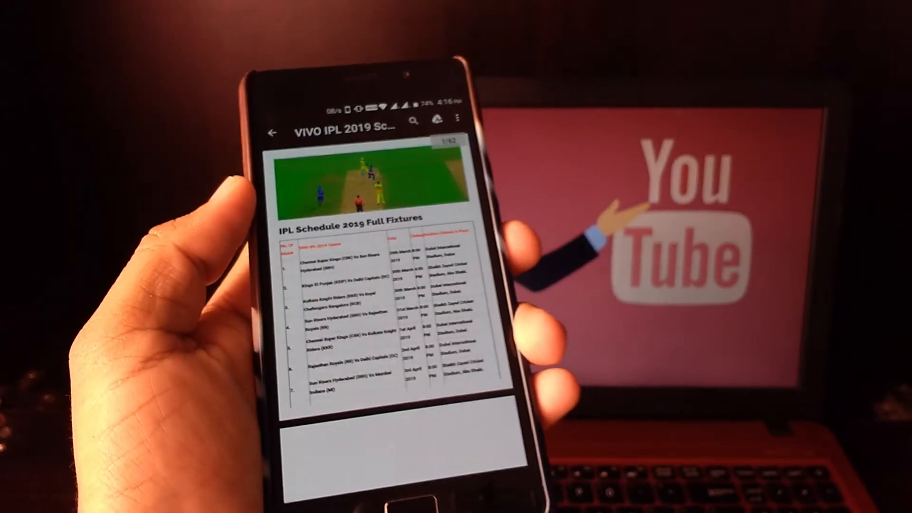
pyautogui.scroll(-3)
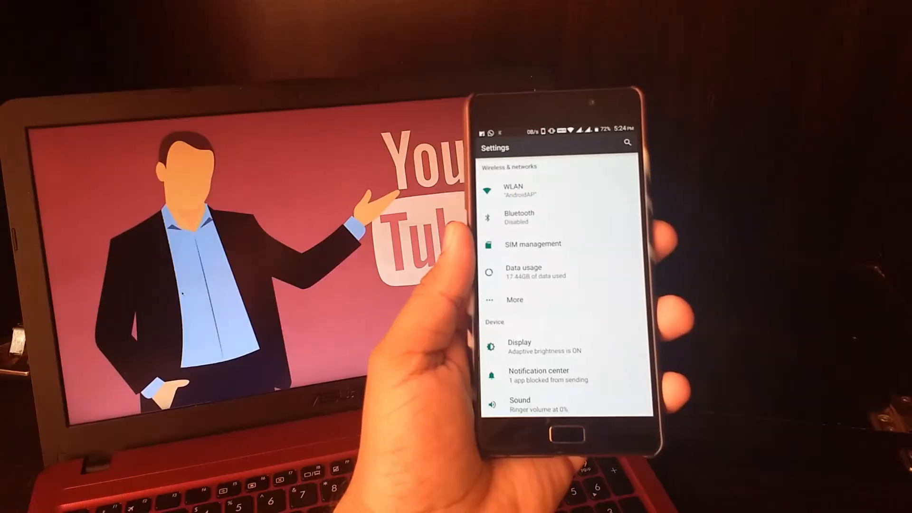
# Step: Reach the Lock screen message editor under Security settings
pyautogui.scroll(-3)
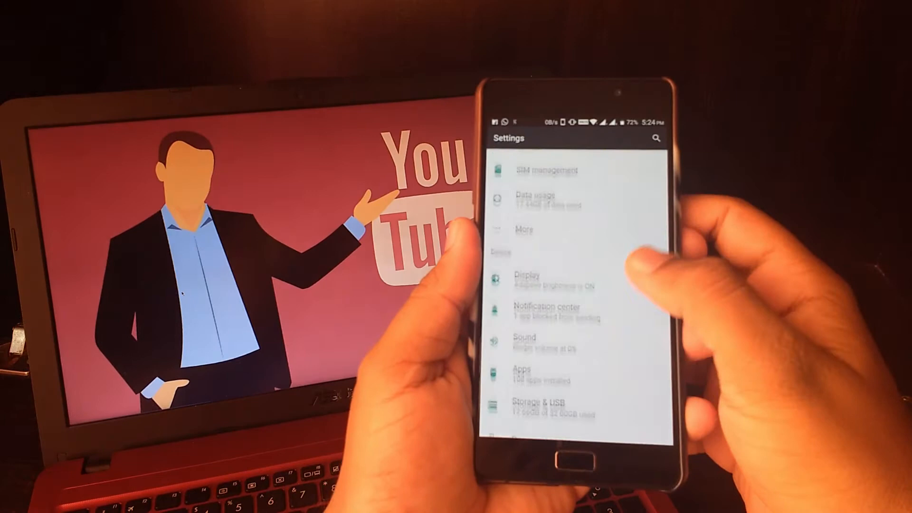
pyautogui.scroll(-3)
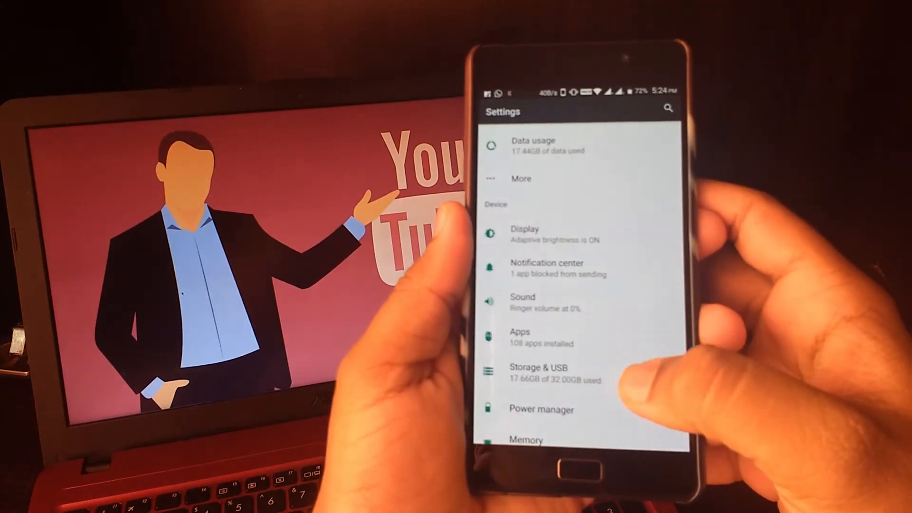
pyautogui.scroll(-3)
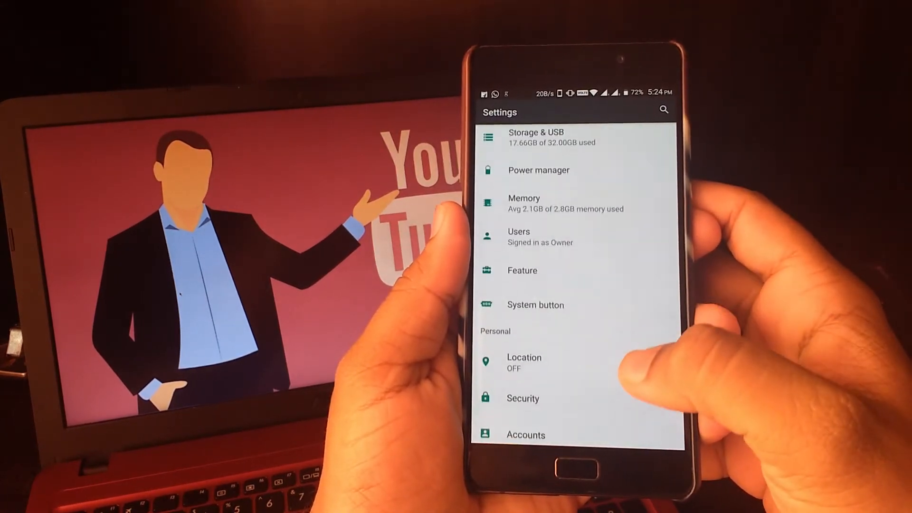
pyautogui.click(522, 398)
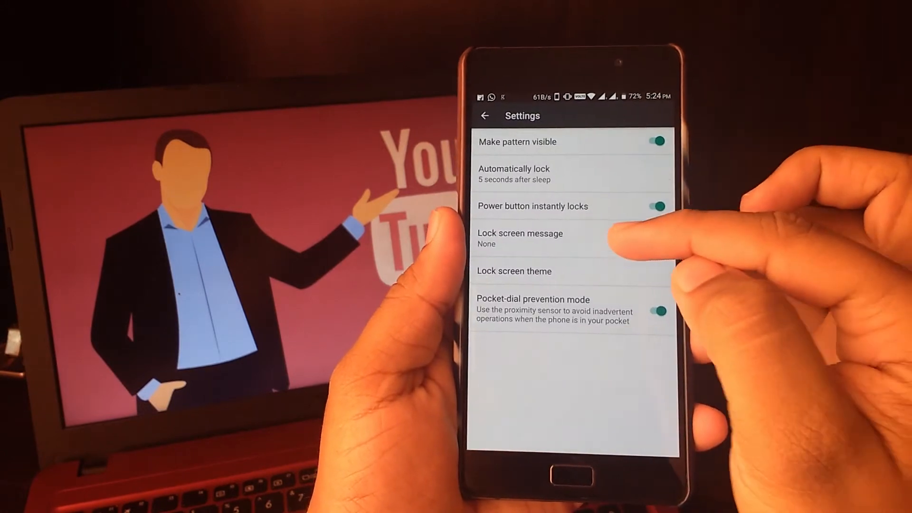
pyautogui.click(520, 238)
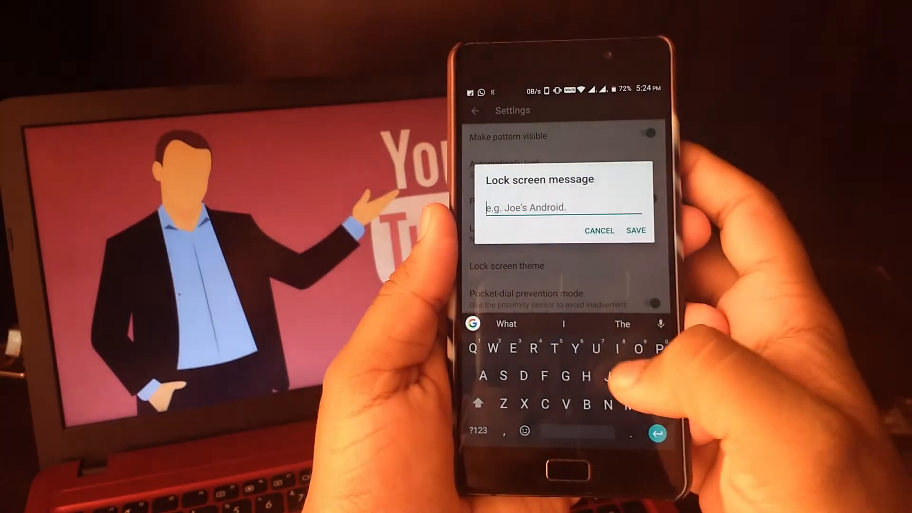
# Step: Enter 'In case of emergency contact' as the lock screen message and save it
pyautogui.write('In')
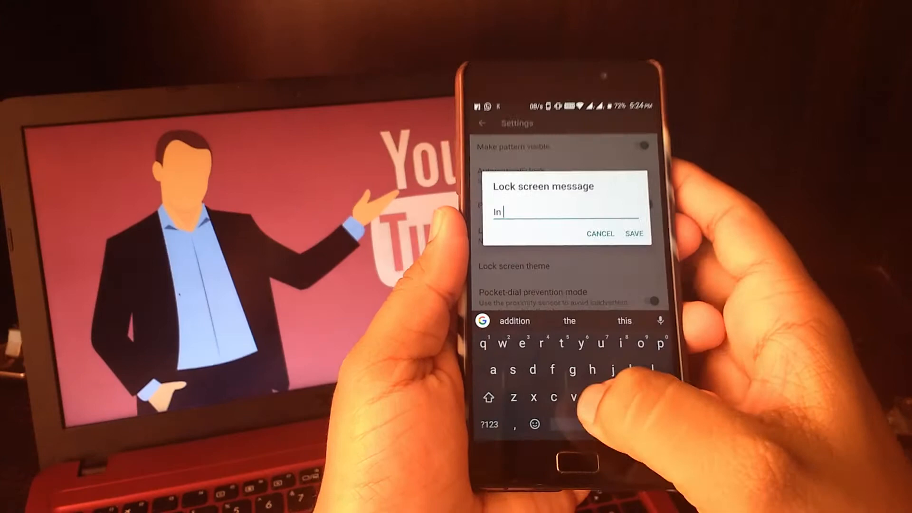
pyautogui.write('case')
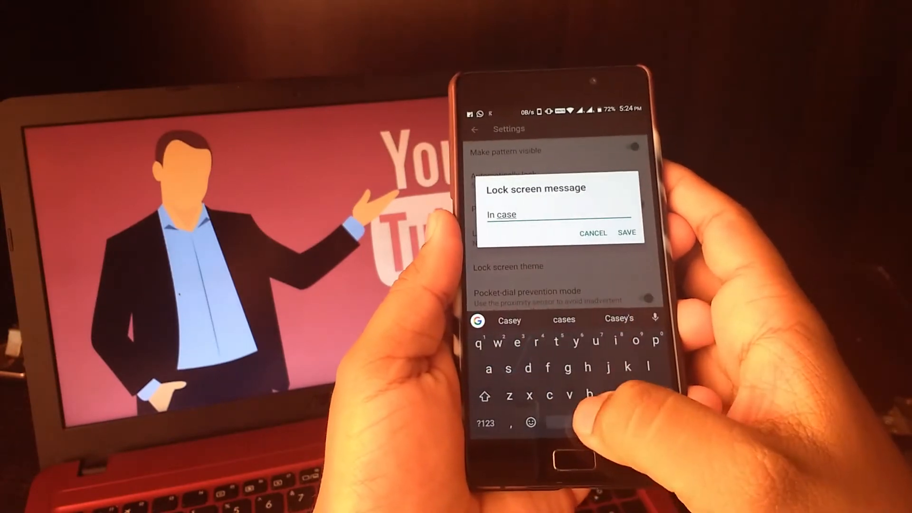
pyautogui.write('of')
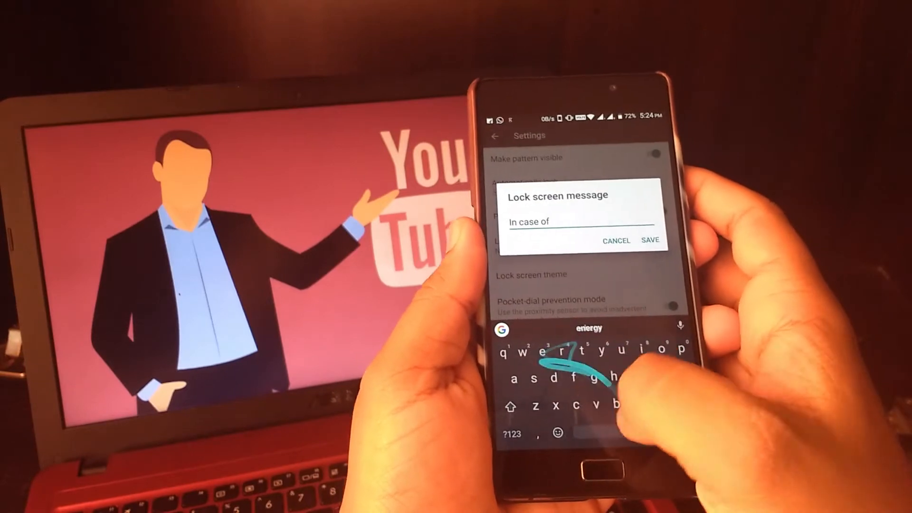
pyautogui.write('emergency')
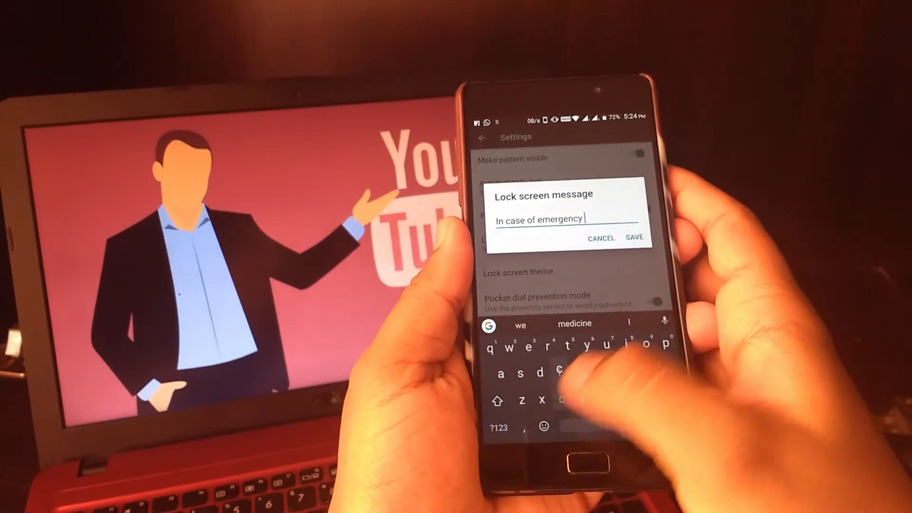
pyautogui.write('context')
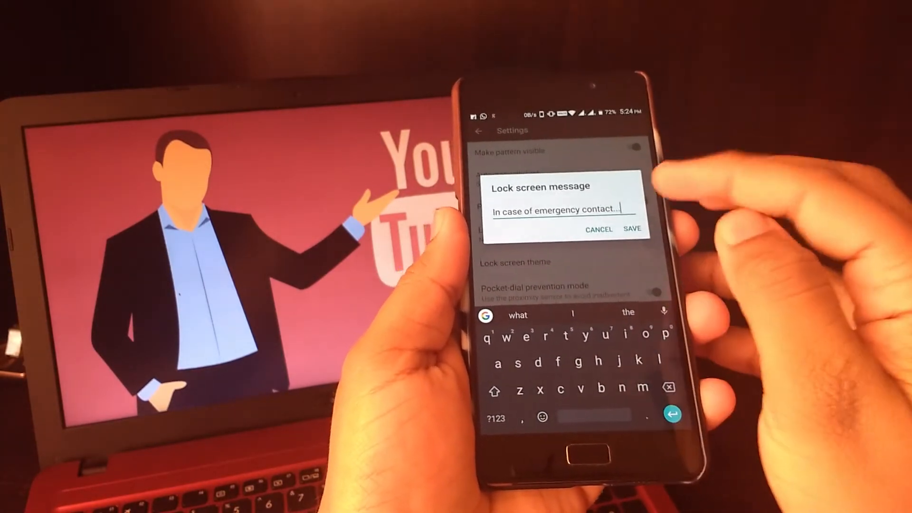
pyautogui.click(632, 229)
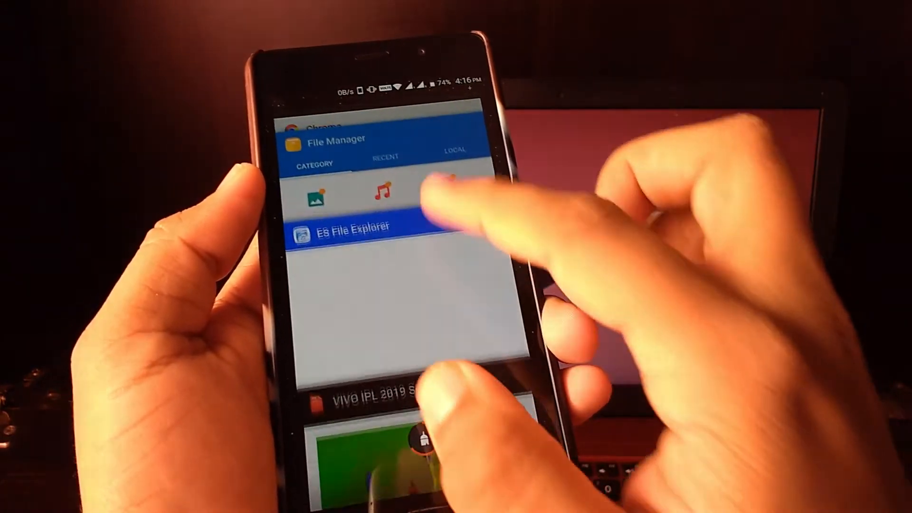
# Step: In Accessibility settings, switch Magnification gestures on
pyautogui.click(353, 226)
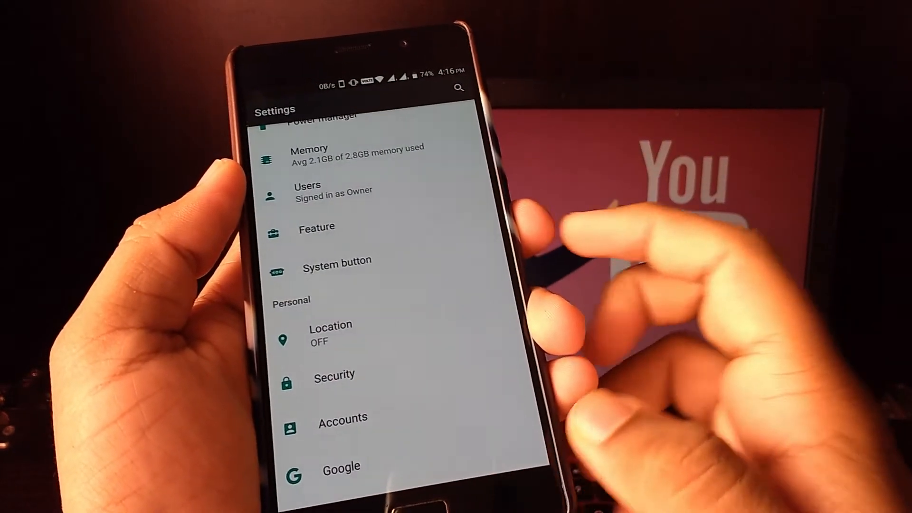
pyautogui.scroll(-3)
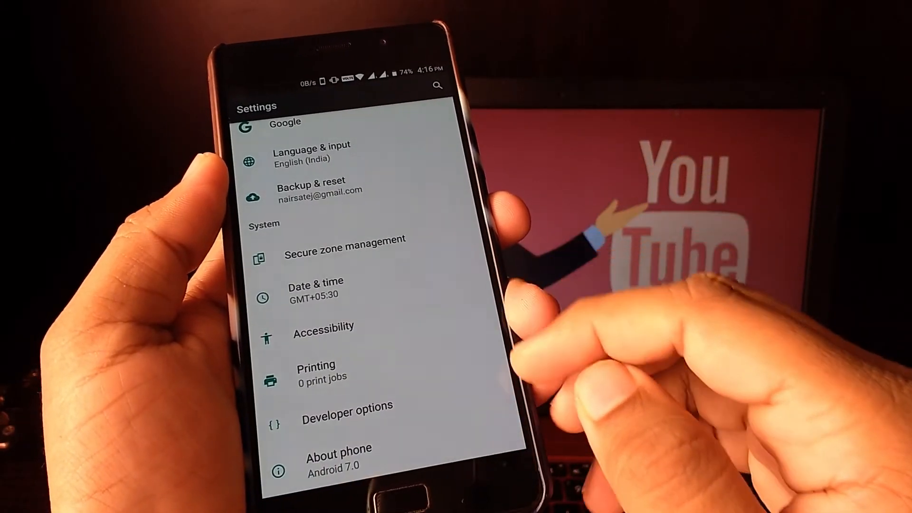
pyautogui.scroll(-3)
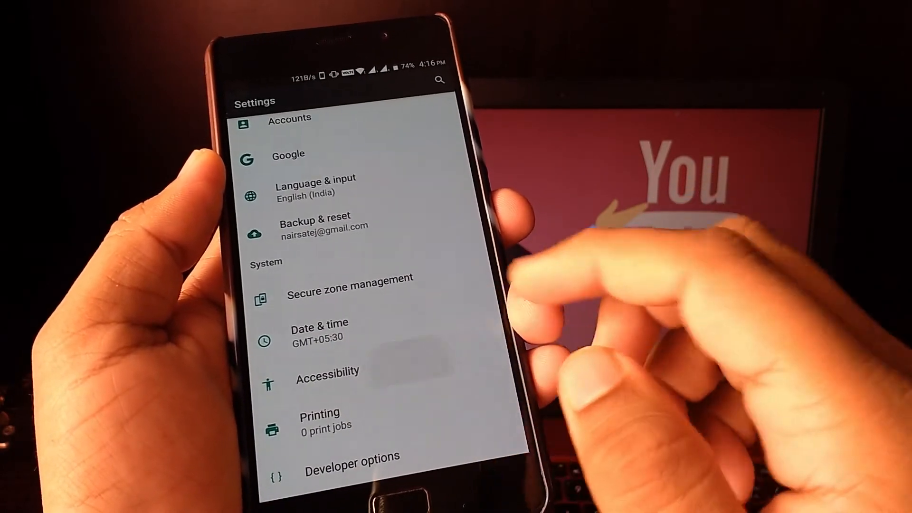
pyautogui.click(327, 378)
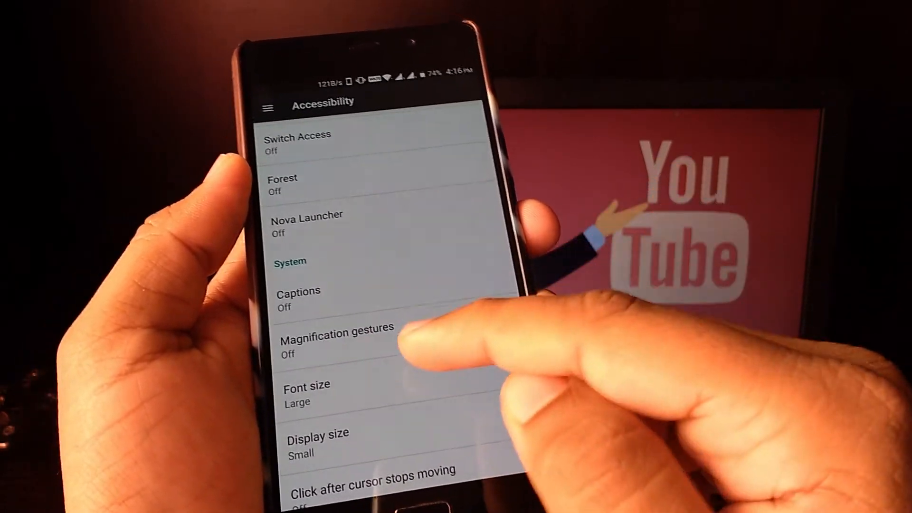
pyautogui.click(336, 335)
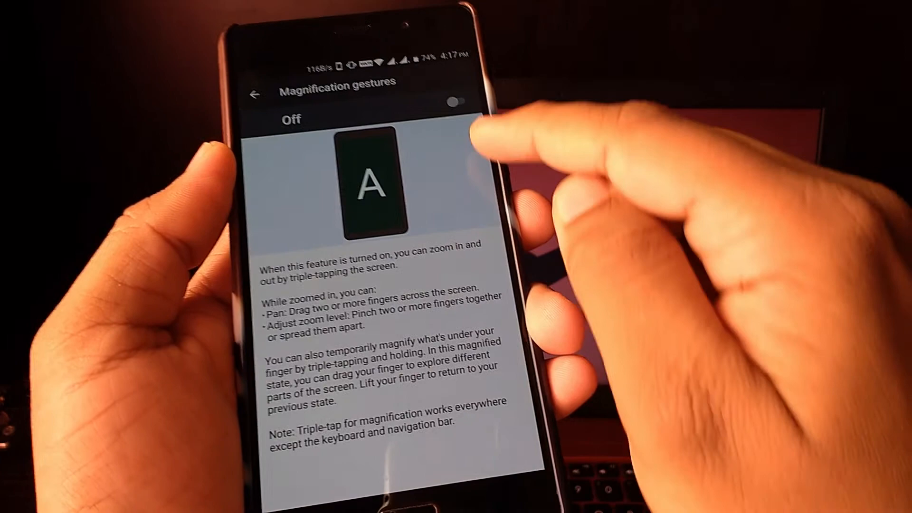
pyautogui.click(457, 100)
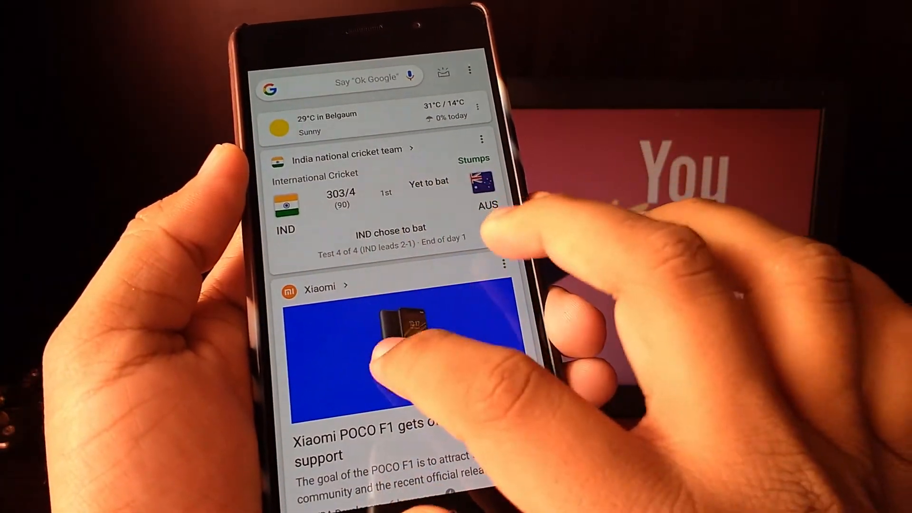
# Step: Pan through the magnified Google feed to the 48MP camera phone article
pyautogui.scroll(-3)
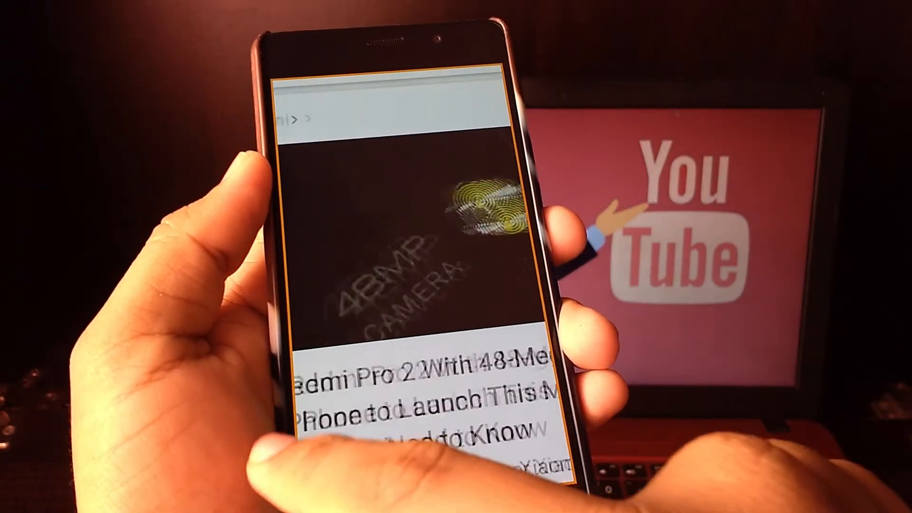
pyautogui.scroll(-3)
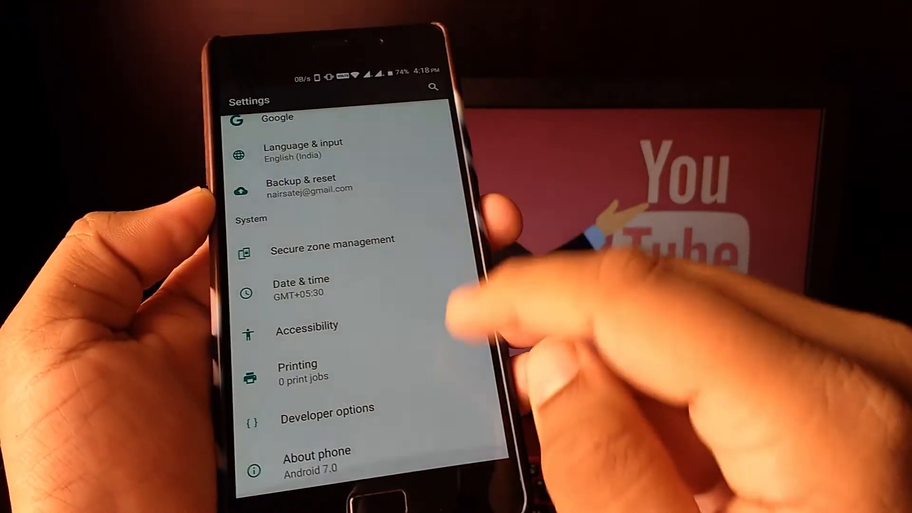
# Step: Unlock Developer options via About phone's Build number, then view Running services
pyautogui.click(317, 458)
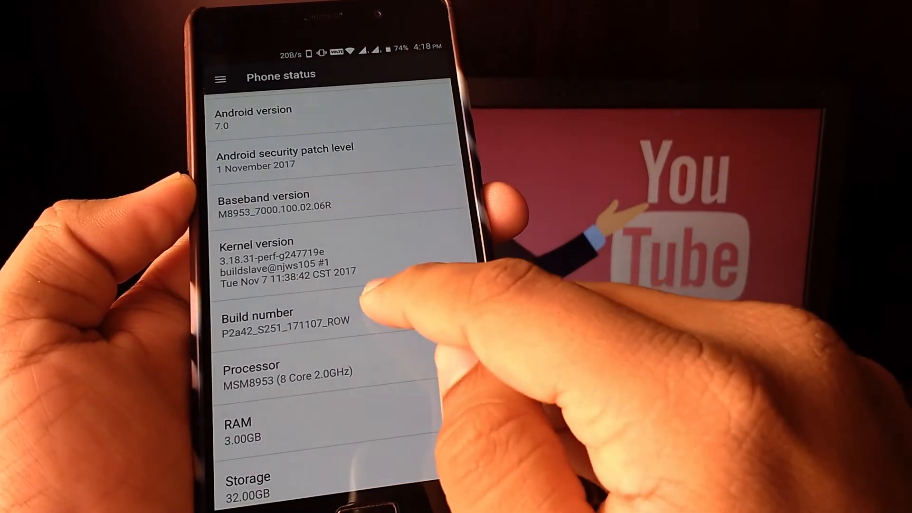
pyautogui.click(256, 323)
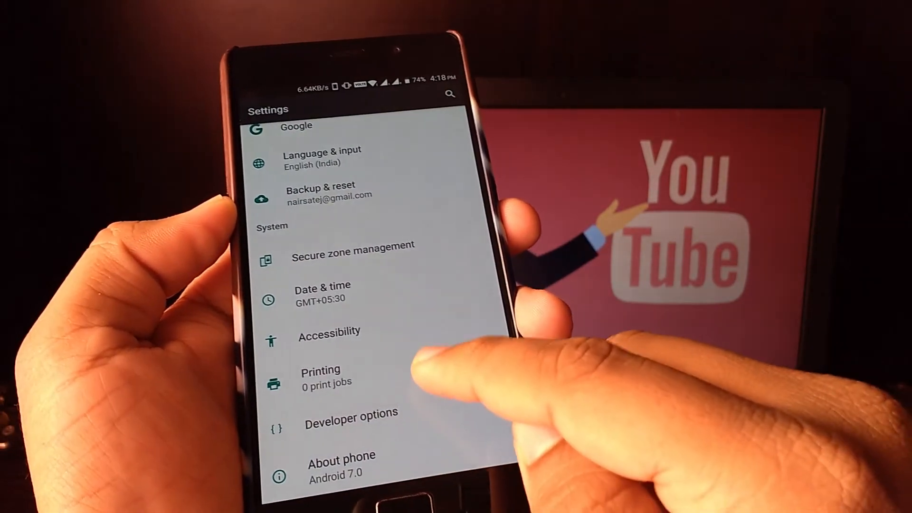
pyautogui.click(350, 413)
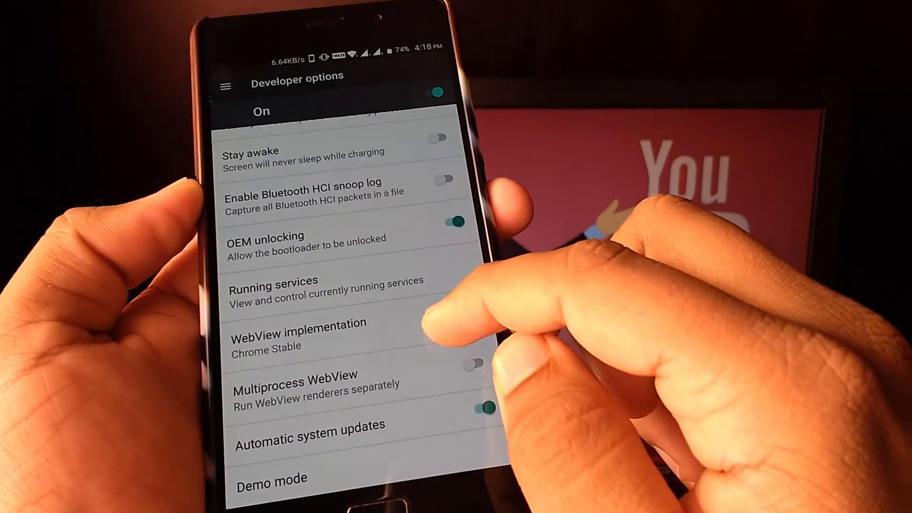
pyautogui.click(271, 286)
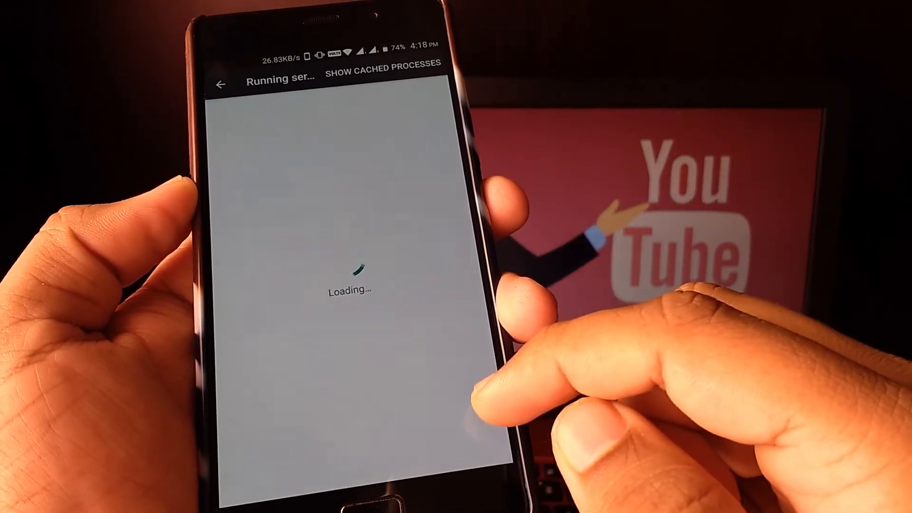